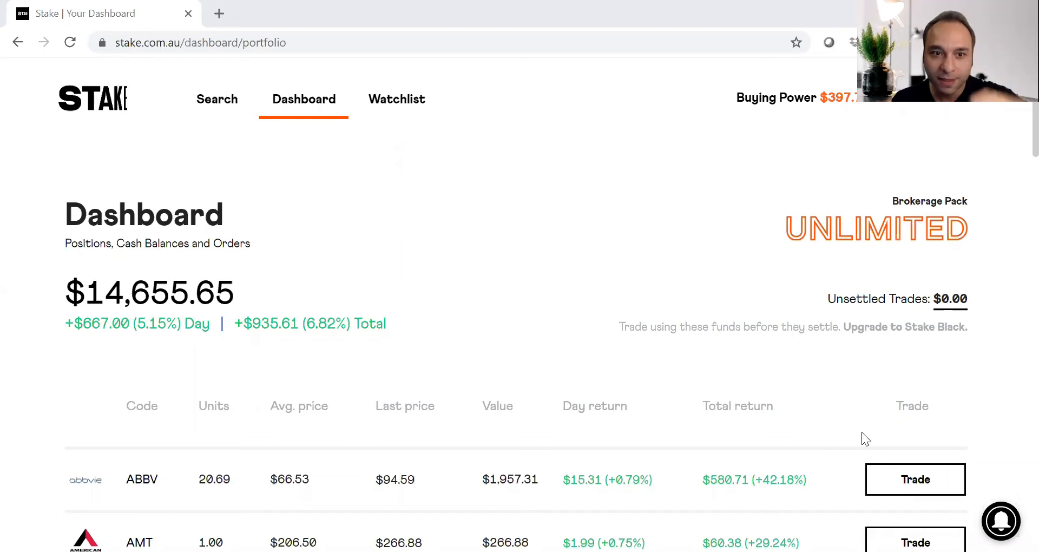
Step: Scroll the holdings table down through UDOW, CRM, TWTR, SMH, VZ and VMW
{"action": "scroll", "scroll_direction": "down", "scroll_amount": 3}
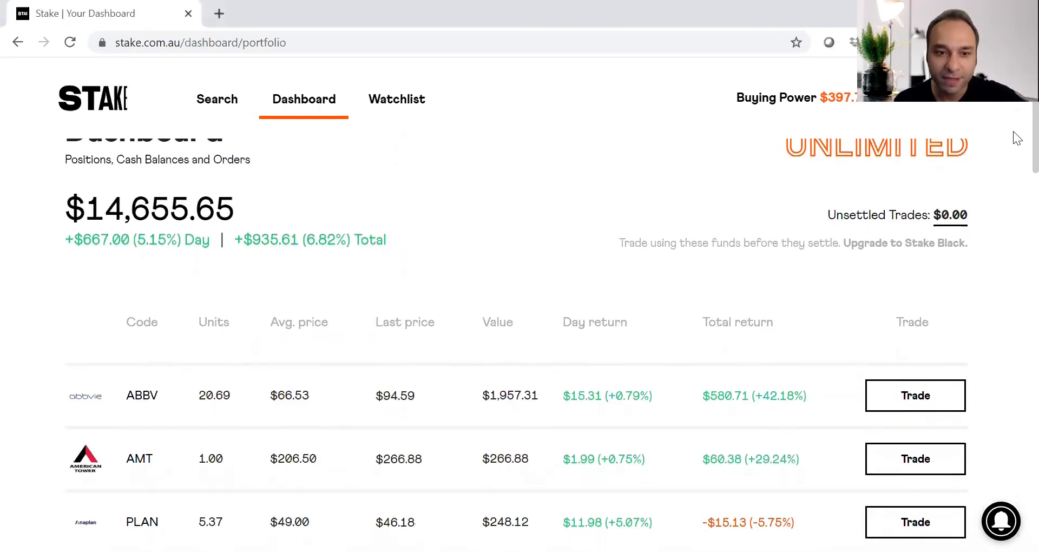
{"action": "scroll", "scroll_direction": "down", "scroll_amount": 3}
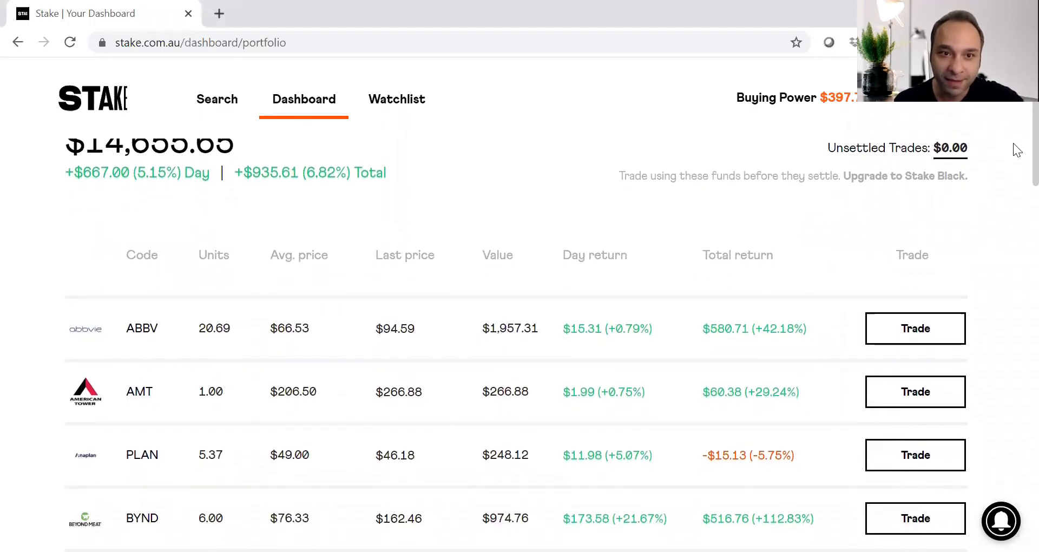
{"action": "scroll", "scroll_direction": "down", "scroll_amount": 3}
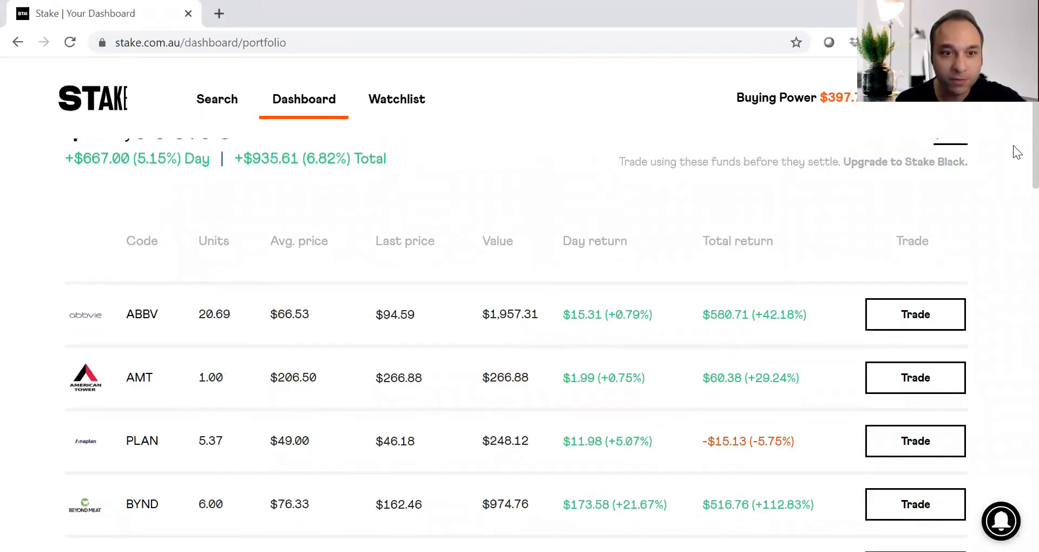
{"action": "scroll", "scroll_direction": "down", "scroll_amount": 3}
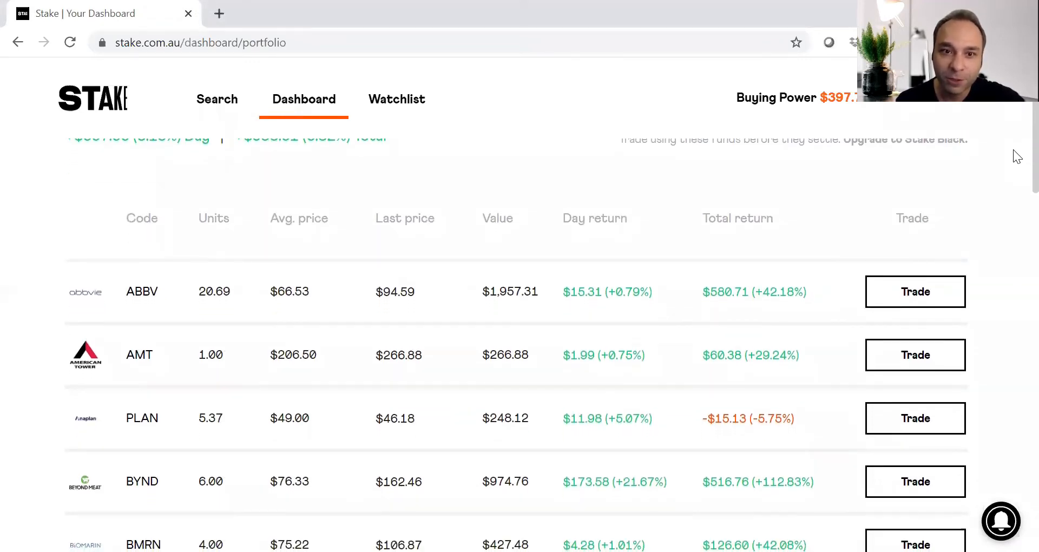
{"action": "scroll", "scroll_direction": "down", "scroll_amount": 3}
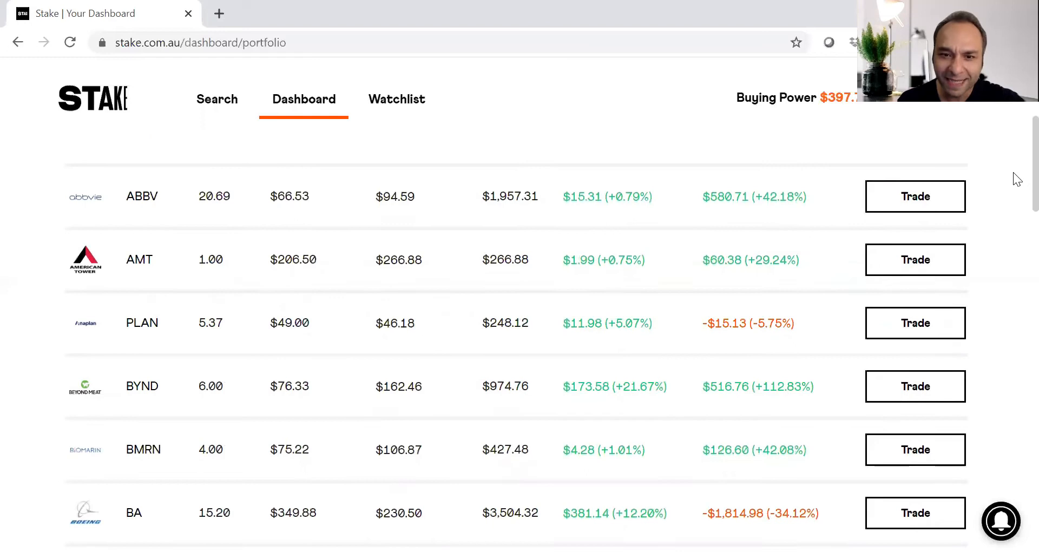
{"action": "scroll", "scroll_direction": "down", "scroll_amount": 3}
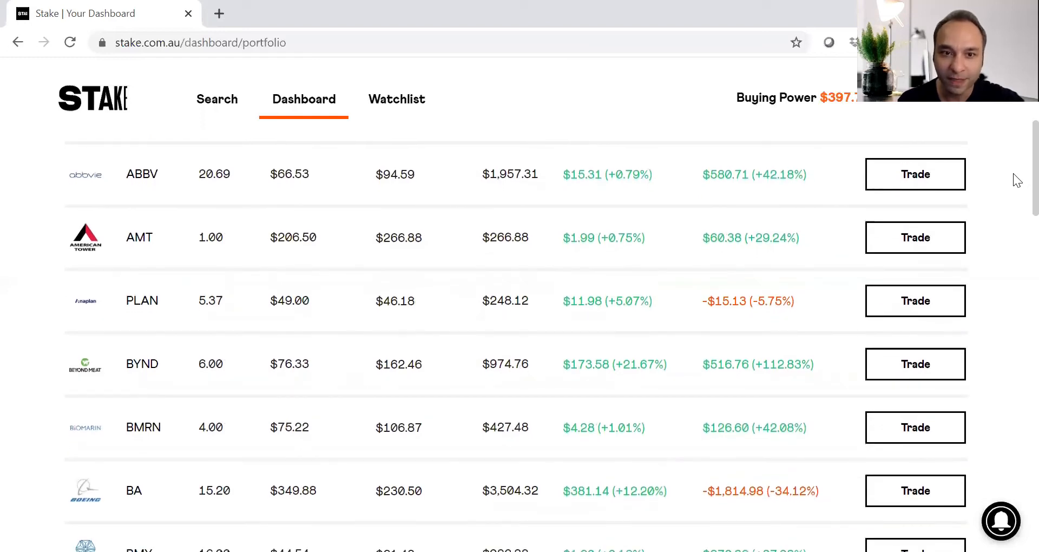
{"action": "scroll", "scroll_direction": "down", "scroll_amount": 3}
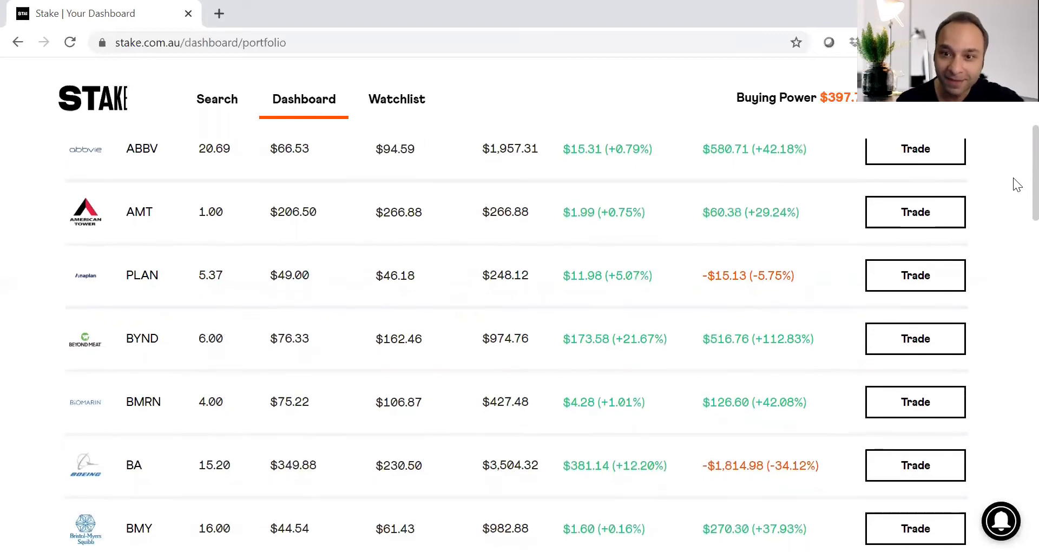
{"action": "scroll", "scroll_direction": "down", "scroll_amount": 3}
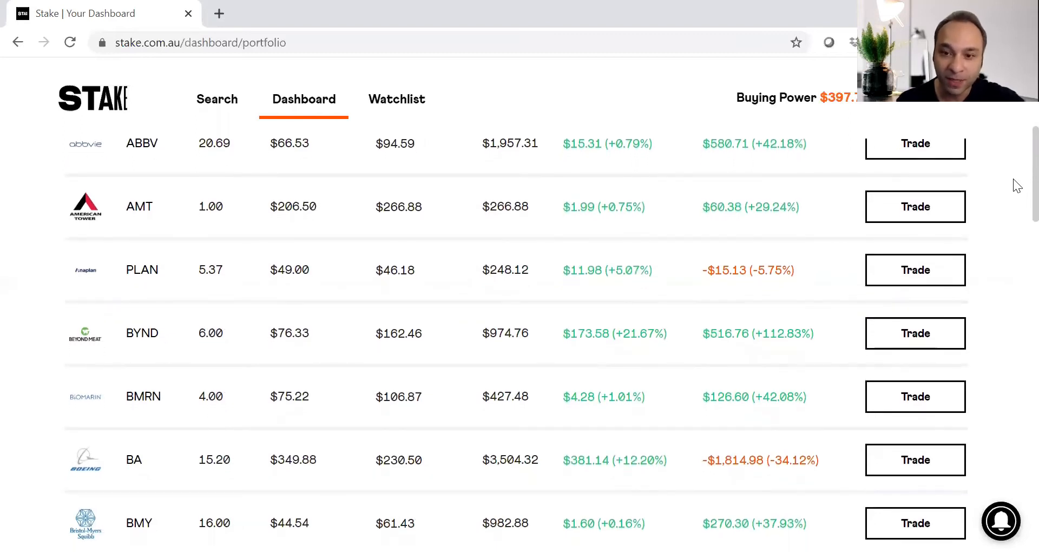
{"action": "scroll", "scroll_direction": "down", "scroll_amount": 3}
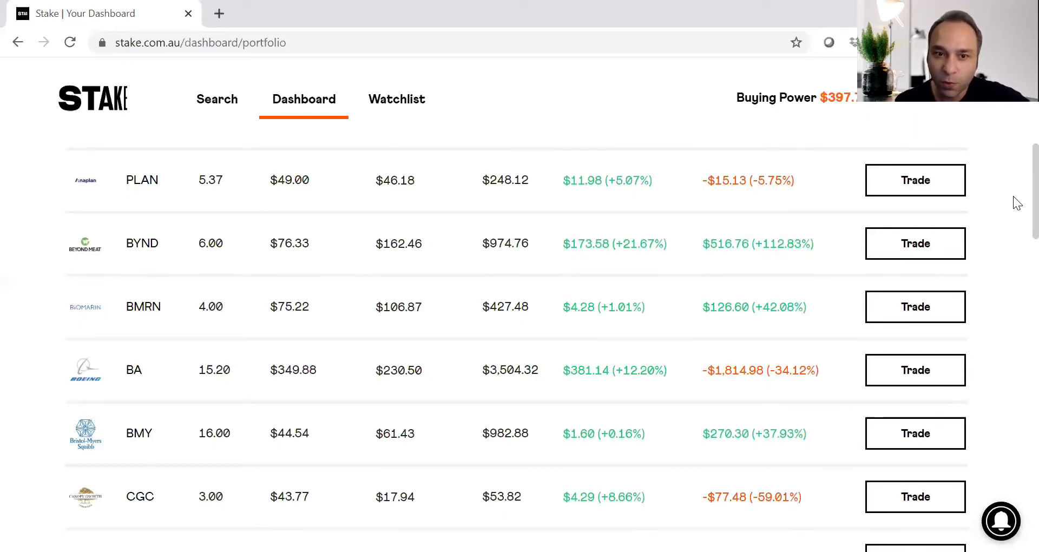
{"action": "scroll", "scroll_direction": "down", "scroll_amount": 3}
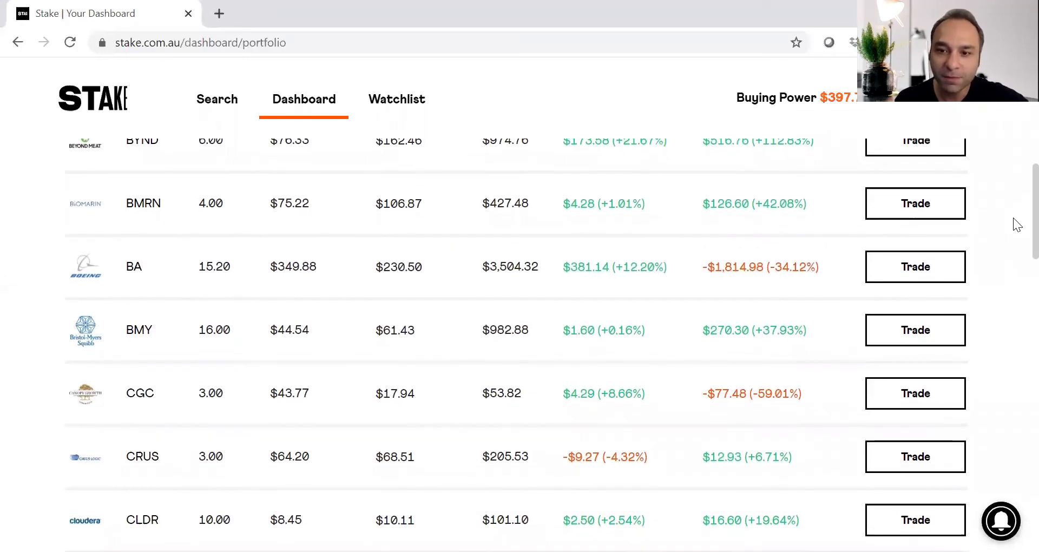
{"action": "scroll", "scroll_direction": "down", "scroll_amount": 3}
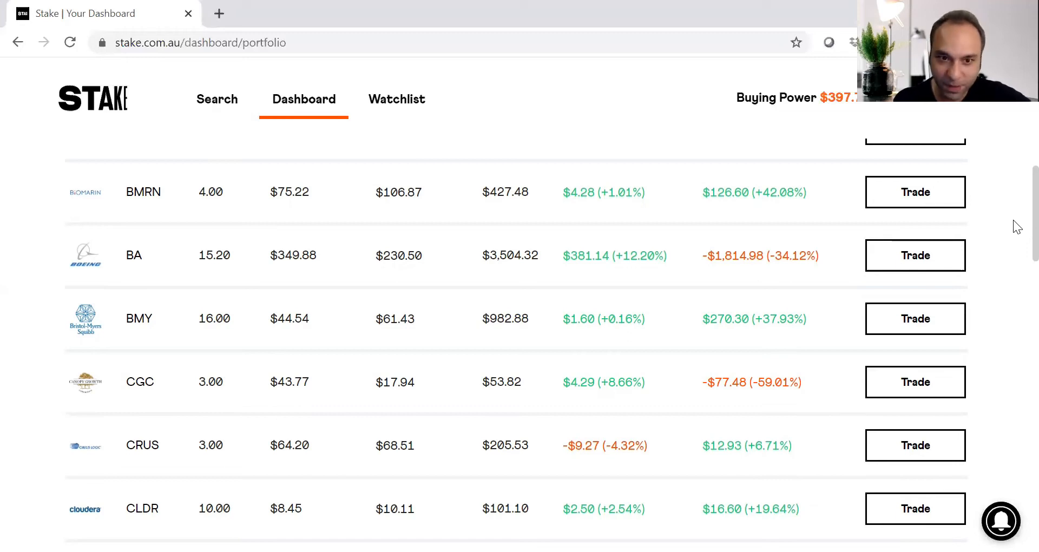
{"action": "scroll", "scroll_direction": "down", "scroll_amount": 3}
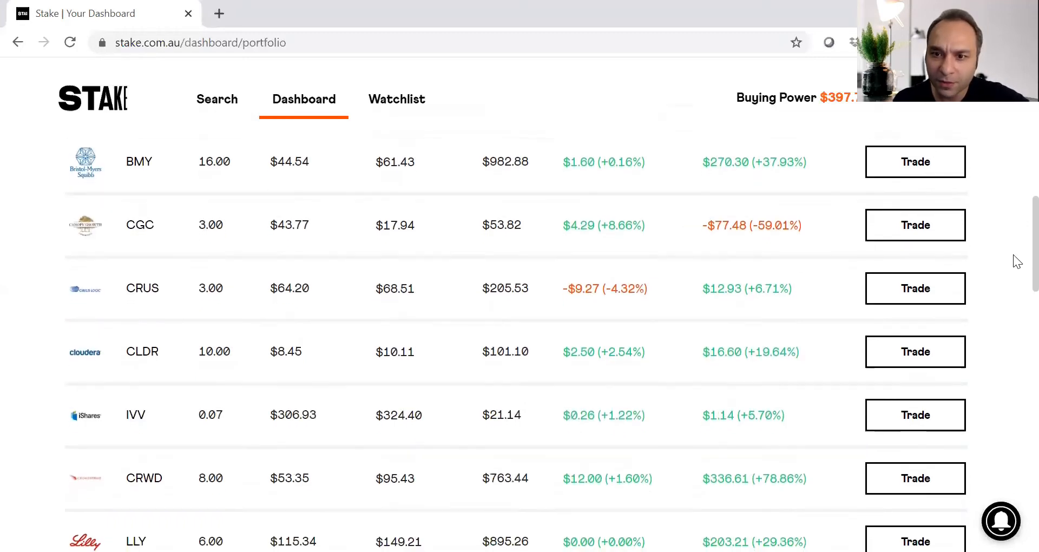
{"action": "scroll", "scroll_direction": "down", "scroll_amount": 3}
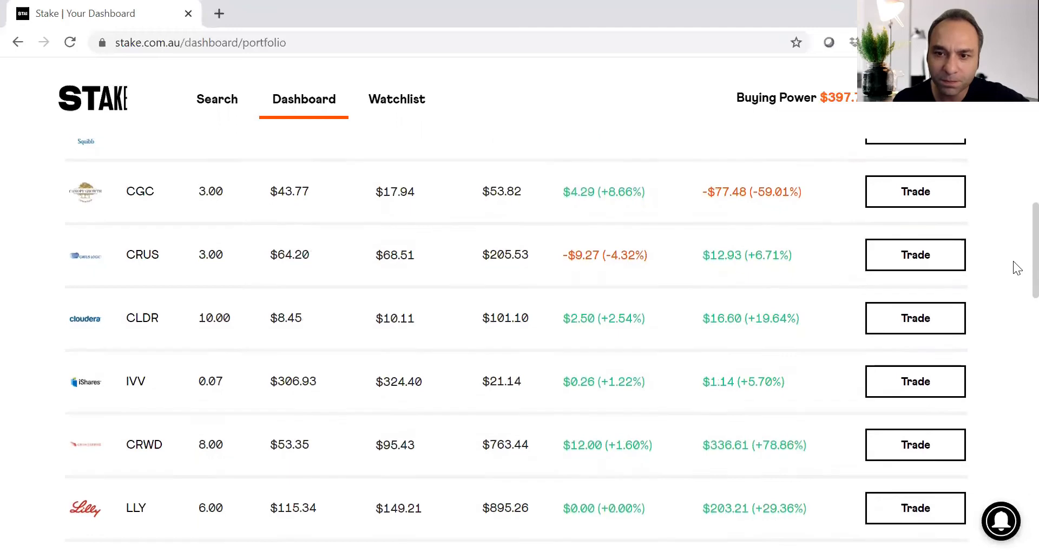
{"action": "scroll", "scroll_direction": "down", "scroll_amount": 3}
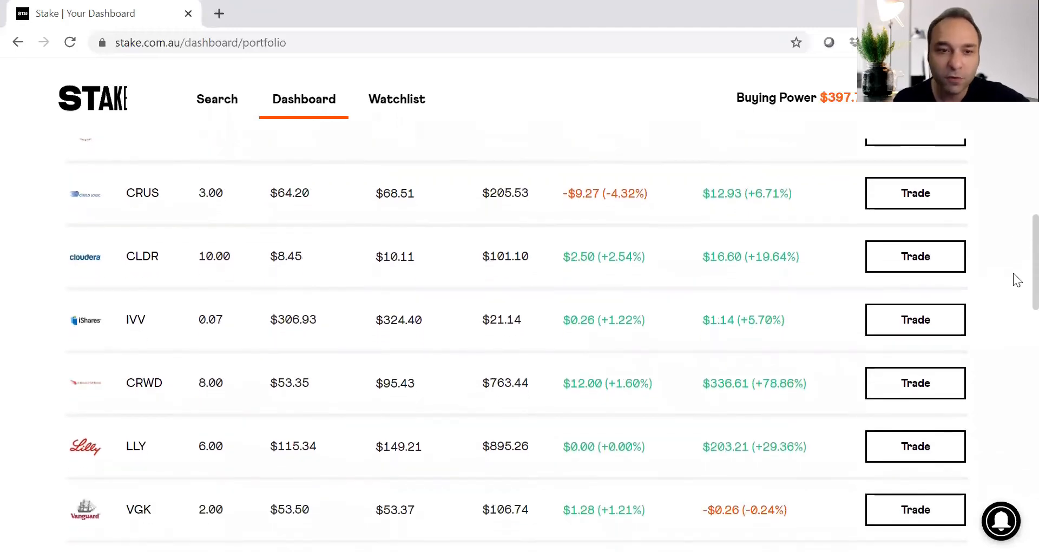
{"action": "scroll", "scroll_direction": "down", "scroll_amount": 3}
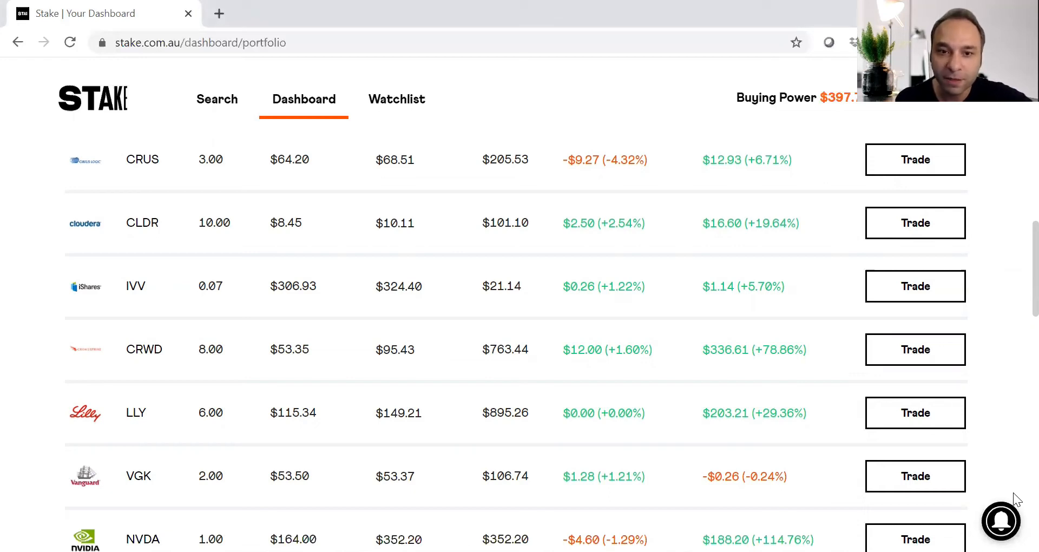
{"action": "mouse_move", "coordinate": [1017, 413]}
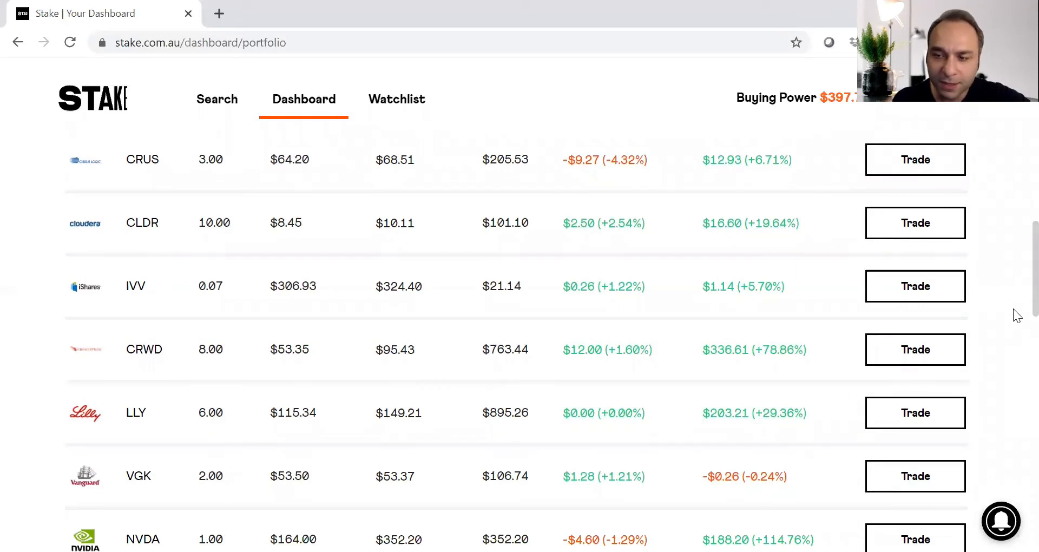
{"action": "scroll", "scroll_direction": "down", "scroll_amount": 3}
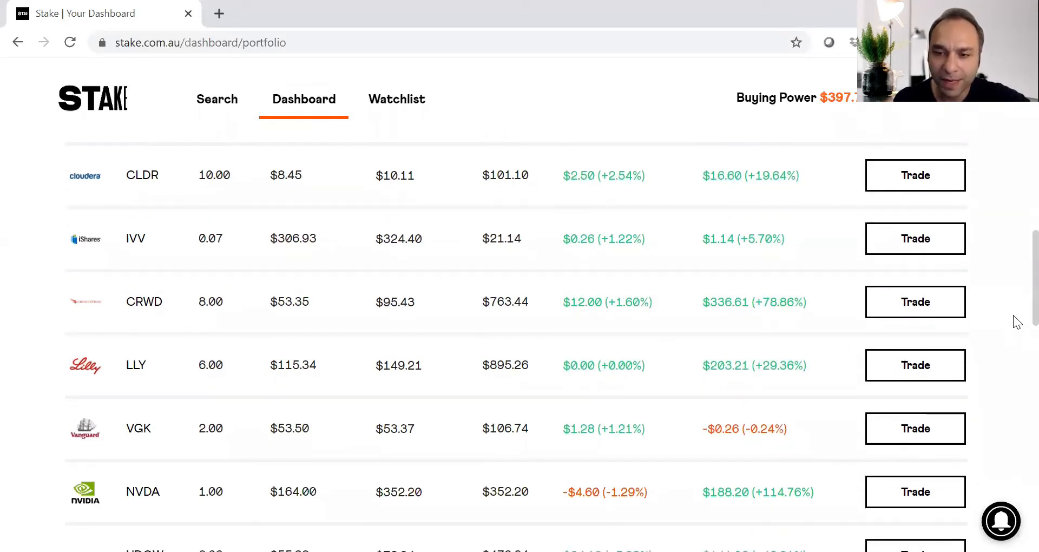
{"action": "scroll", "scroll_direction": "down", "scroll_amount": 3}
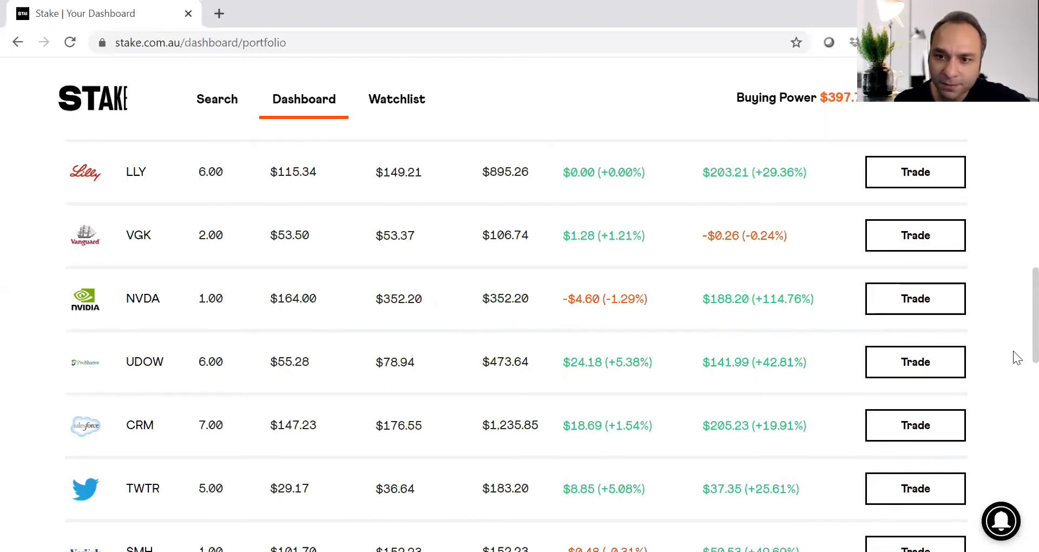
{"action": "scroll", "scroll_direction": "down", "scroll_amount": 3}
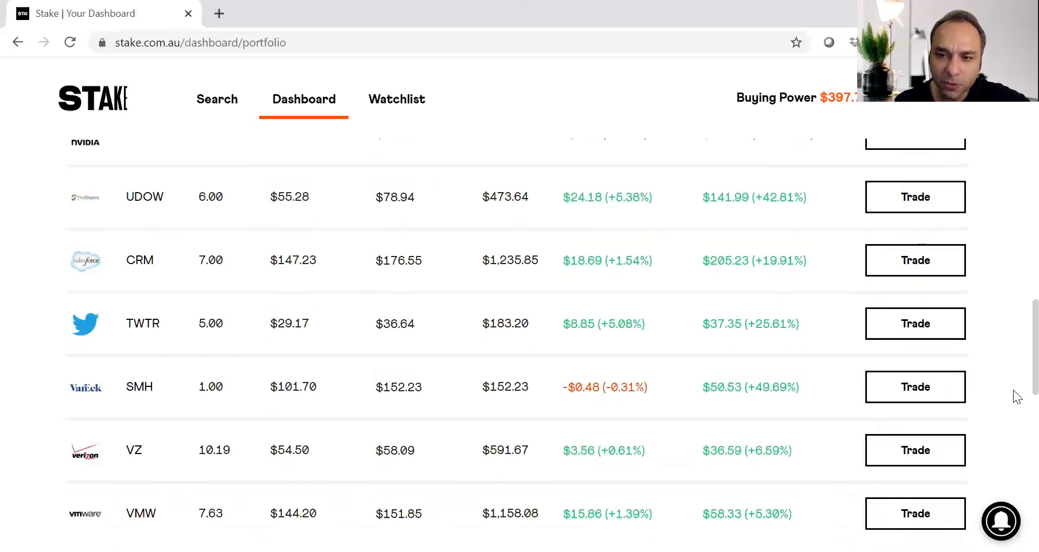
{"action": "scroll", "scroll_direction": "down", "scroll_amount": 3}
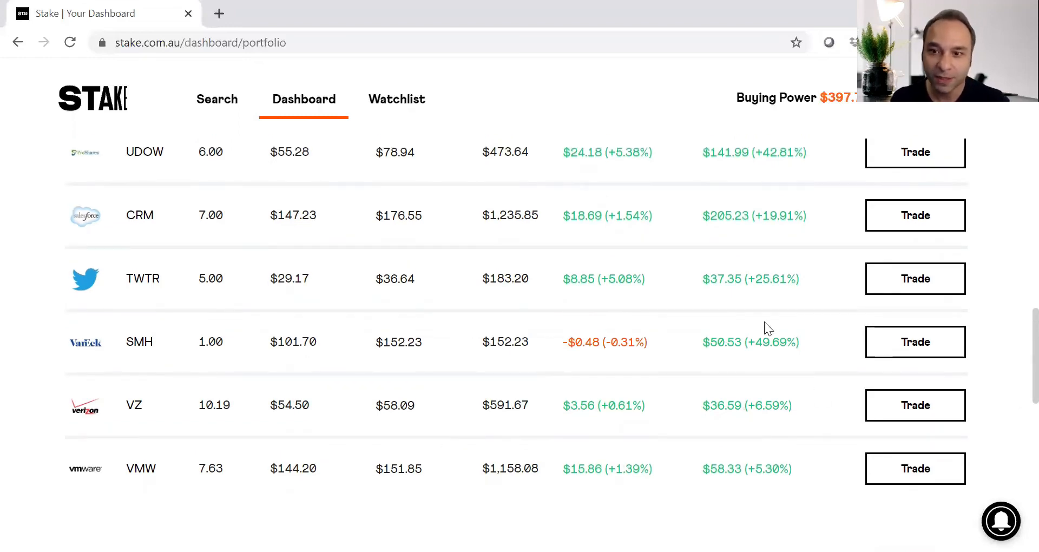
{"action": "mouse_move", "coordinate": [180, 347]}
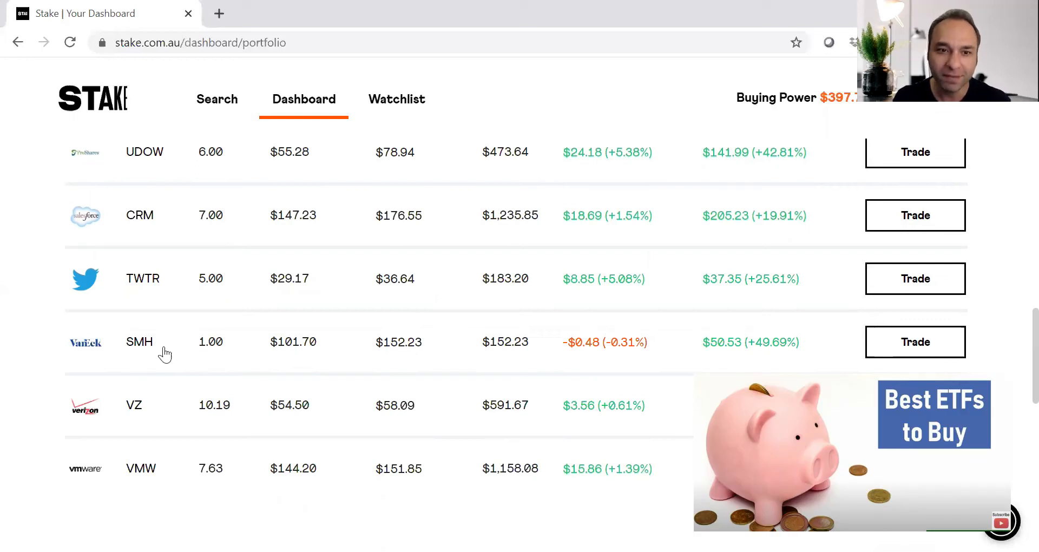
{"action": "mouse_move", "coordinate": [154, 355]}
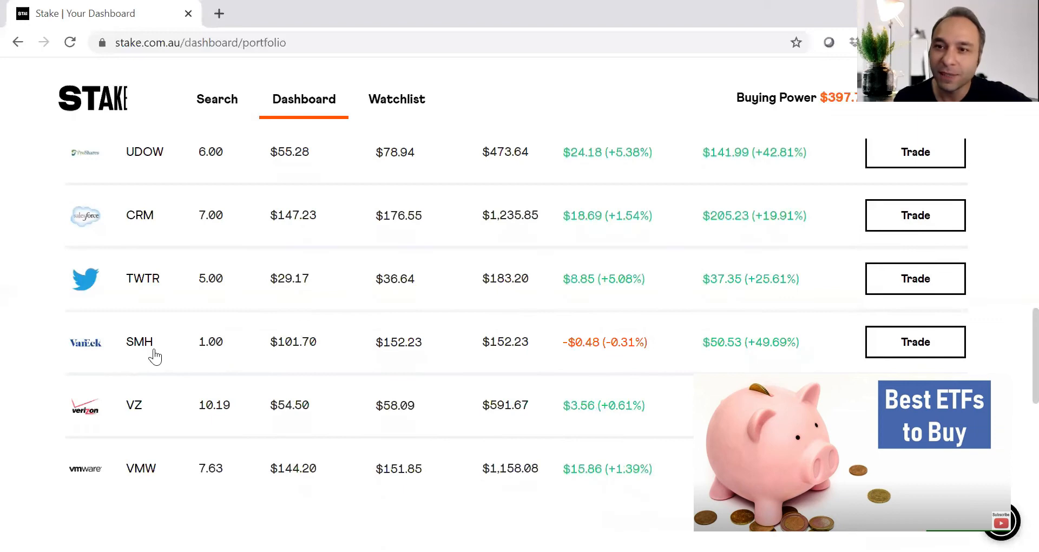
{"action": "mouse_move", "coordinate": [139, 342]}
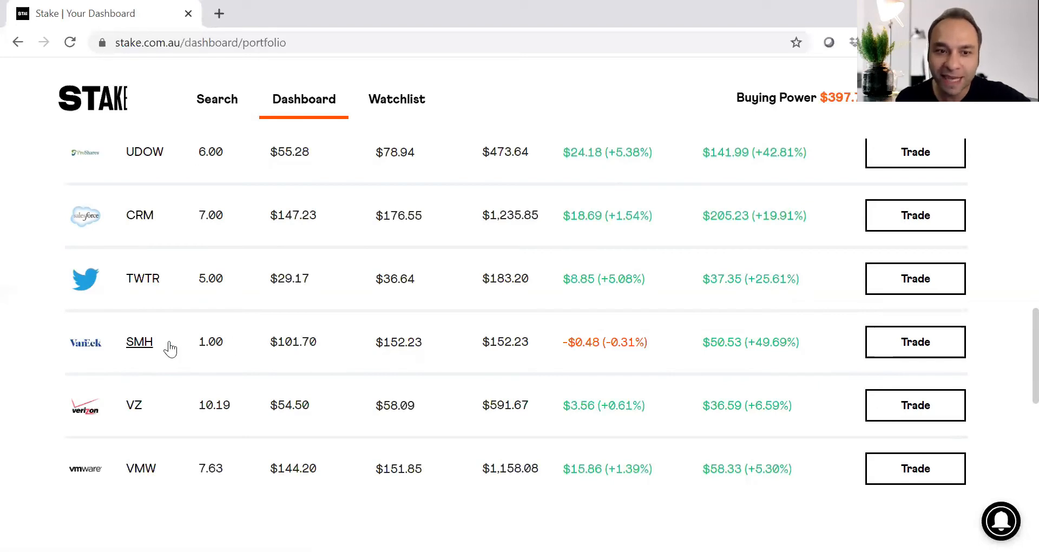
{"action": "mouse_move", "coordinate": [164, 349]}
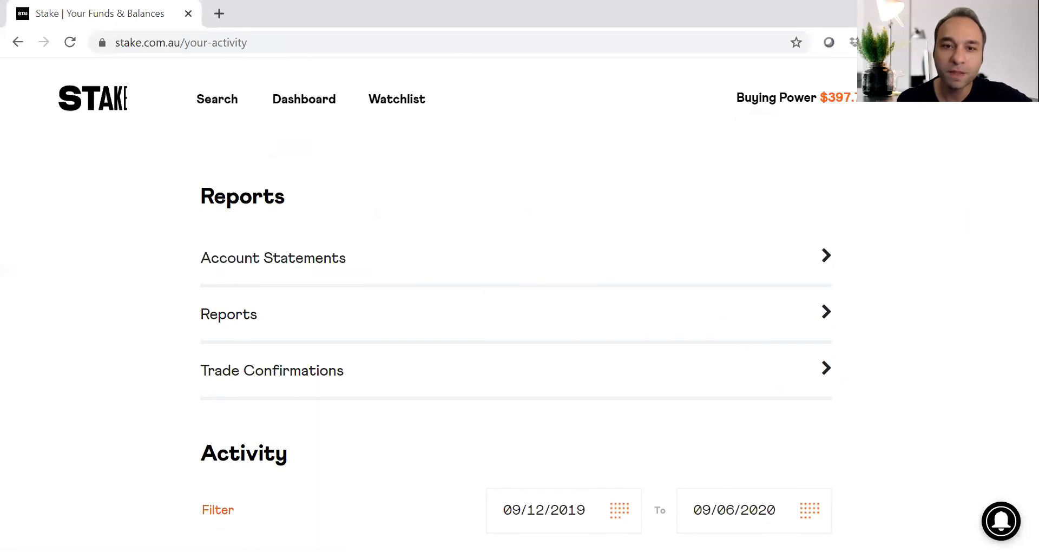
Step: Scroll past Reports to the activity list with PLAN, SOXL, IRM, IVV and UDOW trades
{"action": "scroll", "scroll_direction": "down", "scroll_amount": 3}
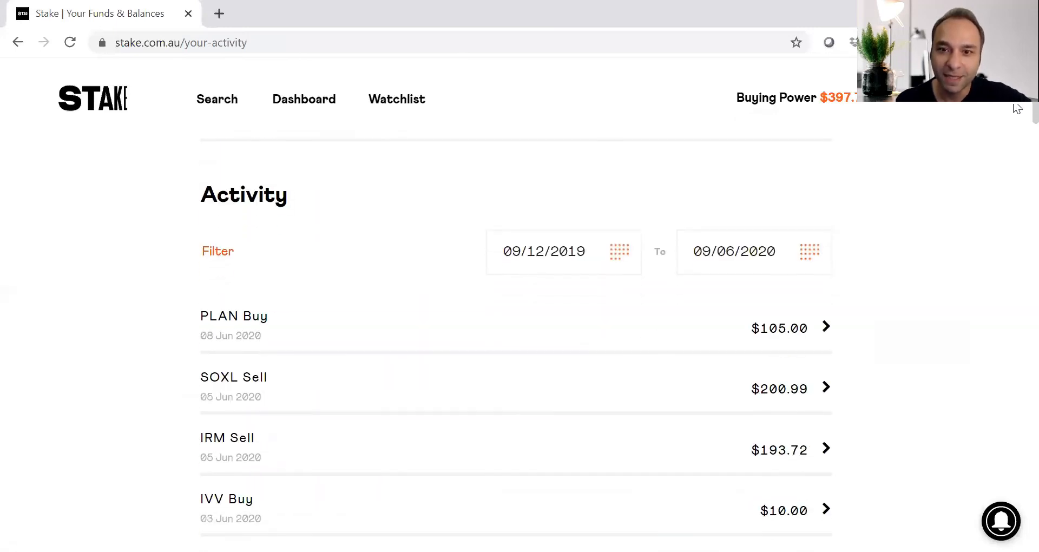
{"action": "scroll", "scroll_direction": "down", "scroll_amount": 3}
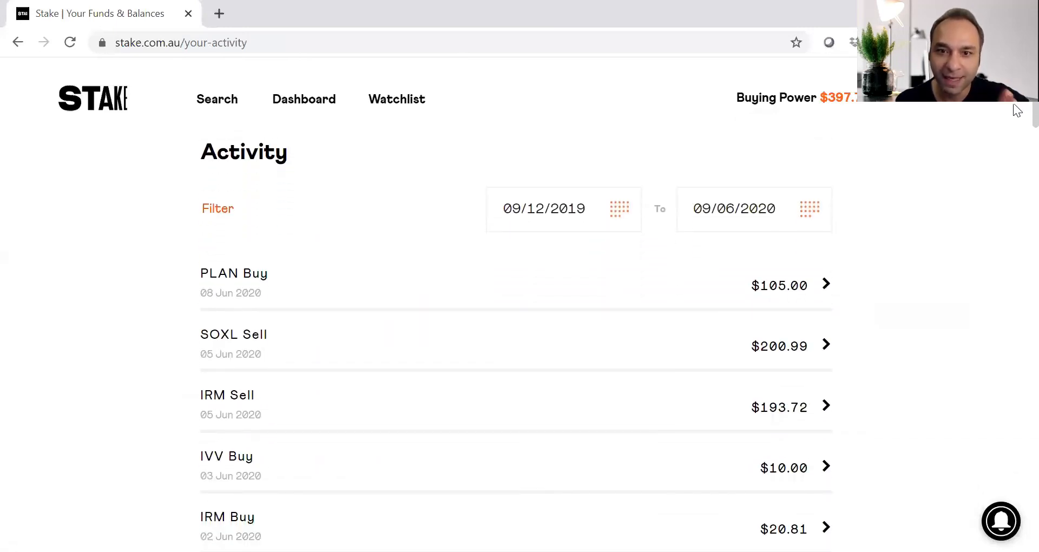
{"action": "scroll", "scroll_direction": "down", "scroll_amount": 3}
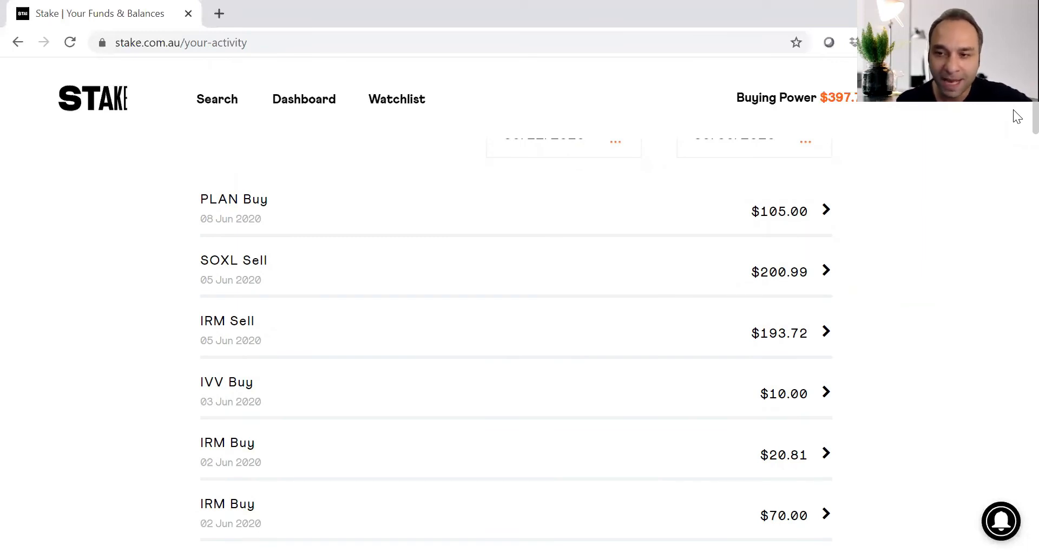
{"action": "scroll", "scroll_direction": "down", "scroll_amount": 3}
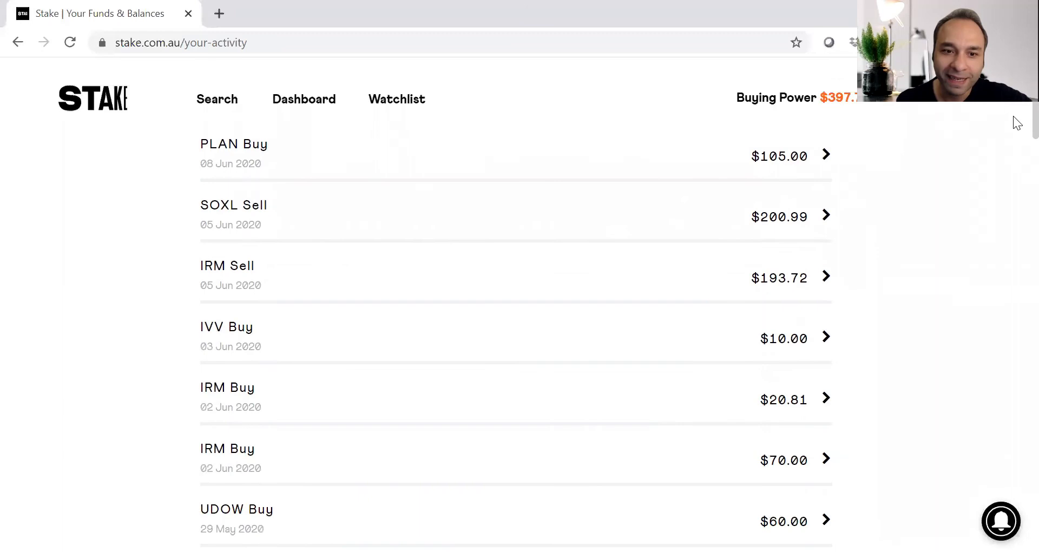
{"action": "scroll", "scroll_direction": "down", "scroll_amount": 3}
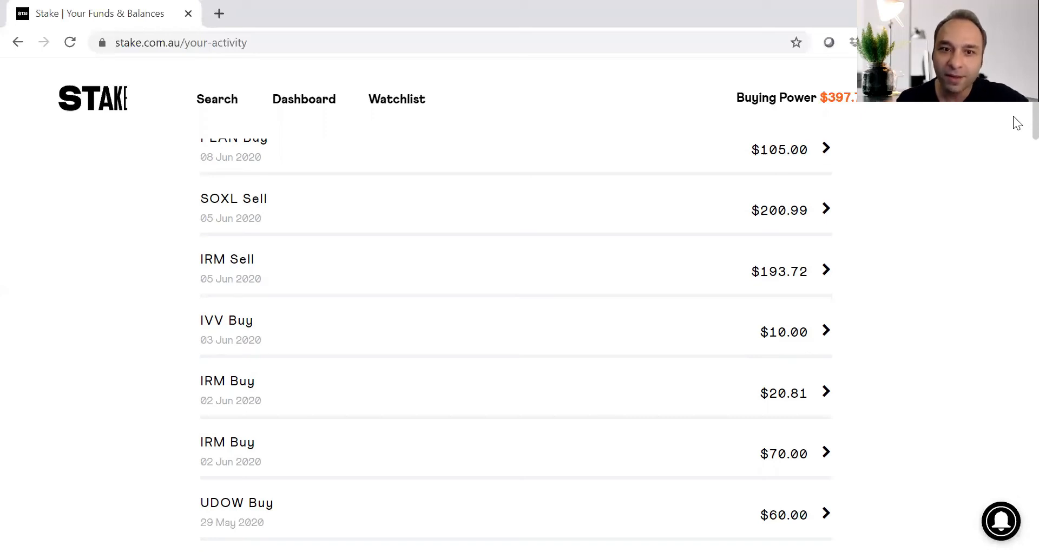
{"action": "scroll", "scroll_direction": "up", "scroll_amount": 3}
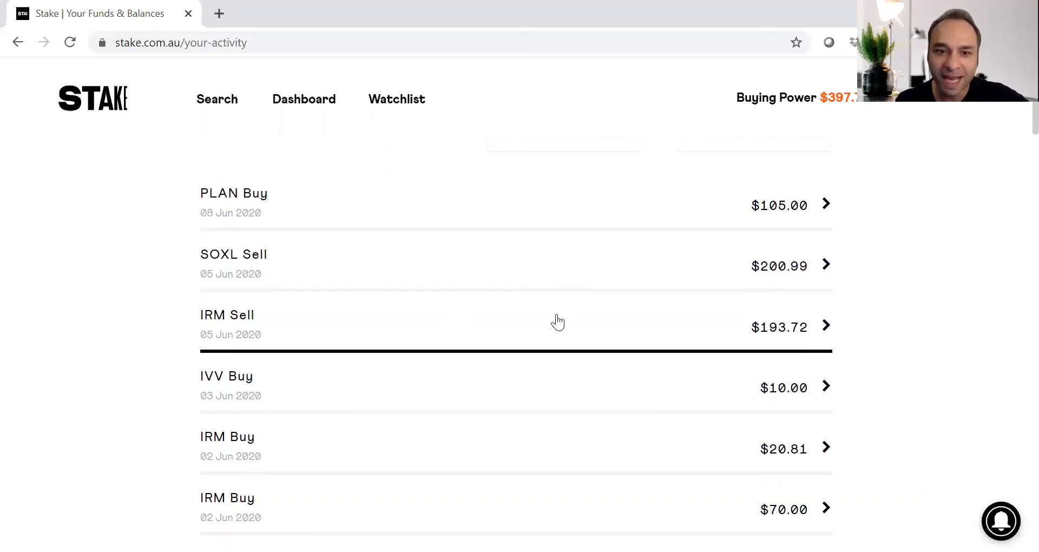
{"action": "mouse_move", "coordinate": [455, 334]}
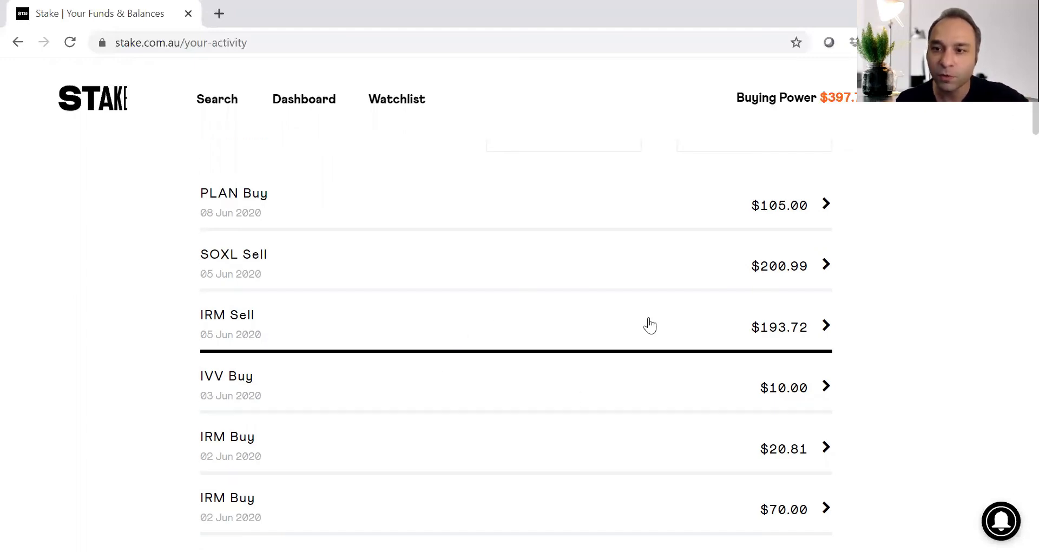
{"action": "mouse_move", "coordinate": [308, 333]}
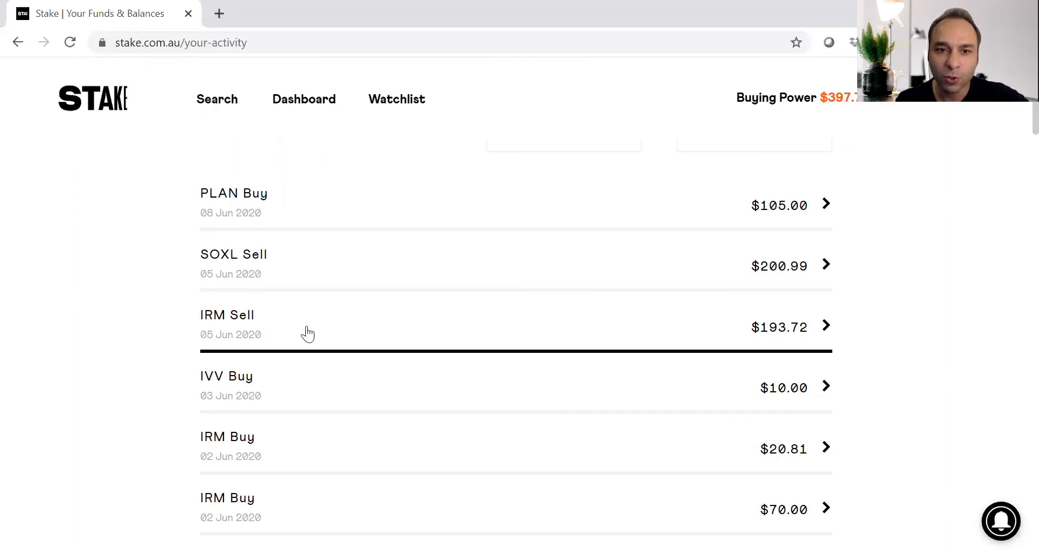
{"action": "mouse_move", "coordinate": [899, 325]}
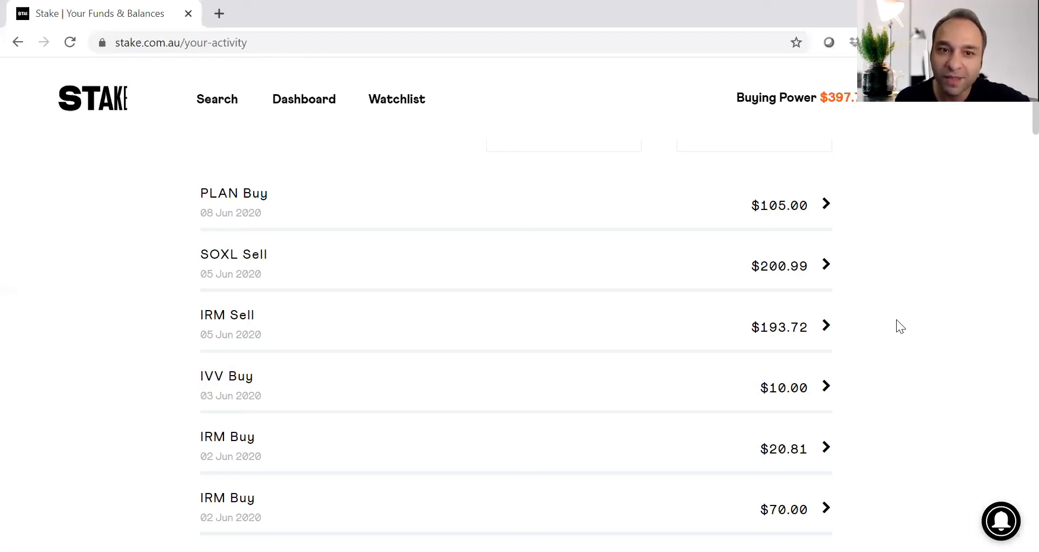
{"action": "mouse_move", "coordinate": [1017, 125]}
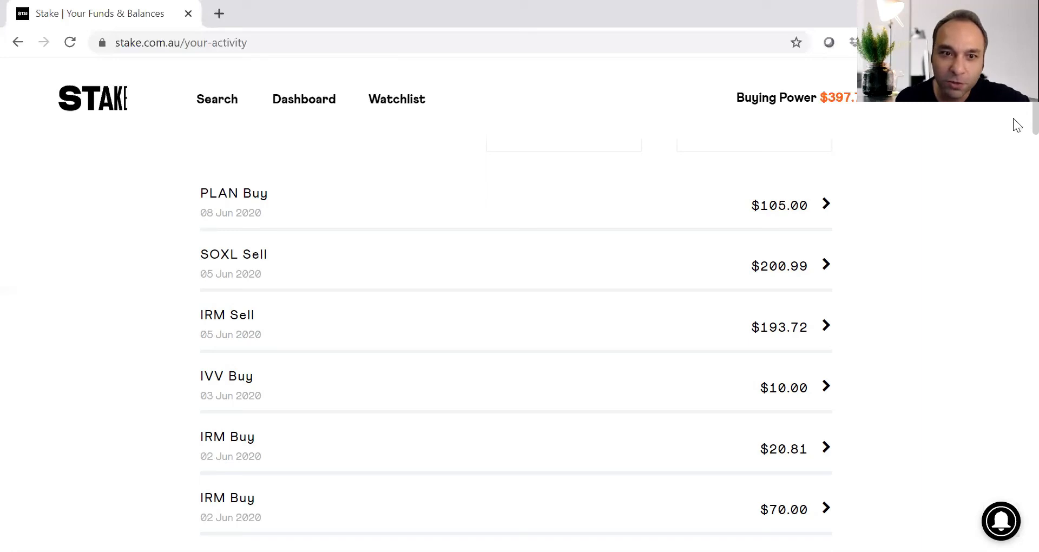
{"action": "scroll", "scroll_direction": "down", "scroll_amount": 3}
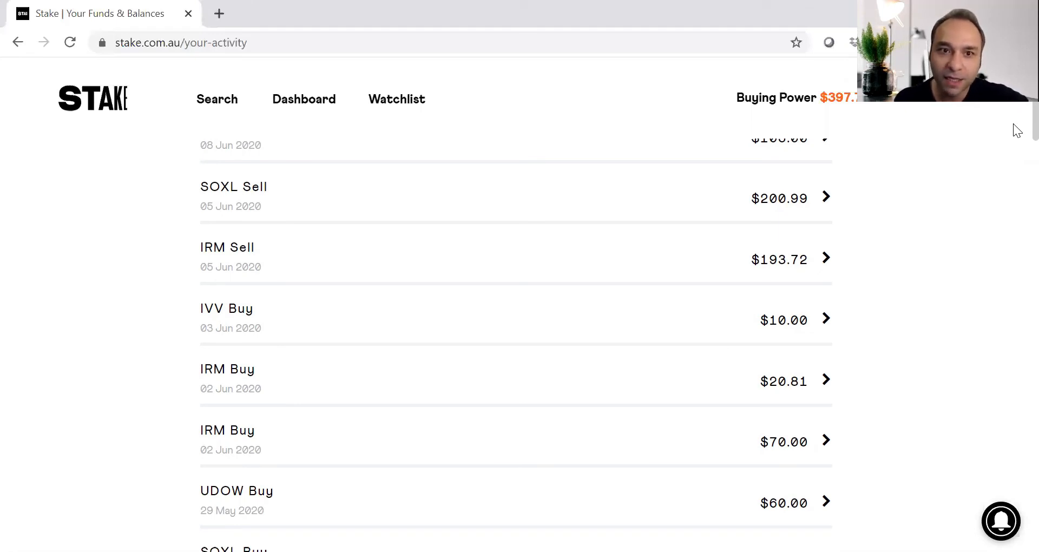
Step: Scroll to the SOXL buy order and close its order details popup
{"action": "scroll", "scroll_direction": "down", "scroll_amount": 3}
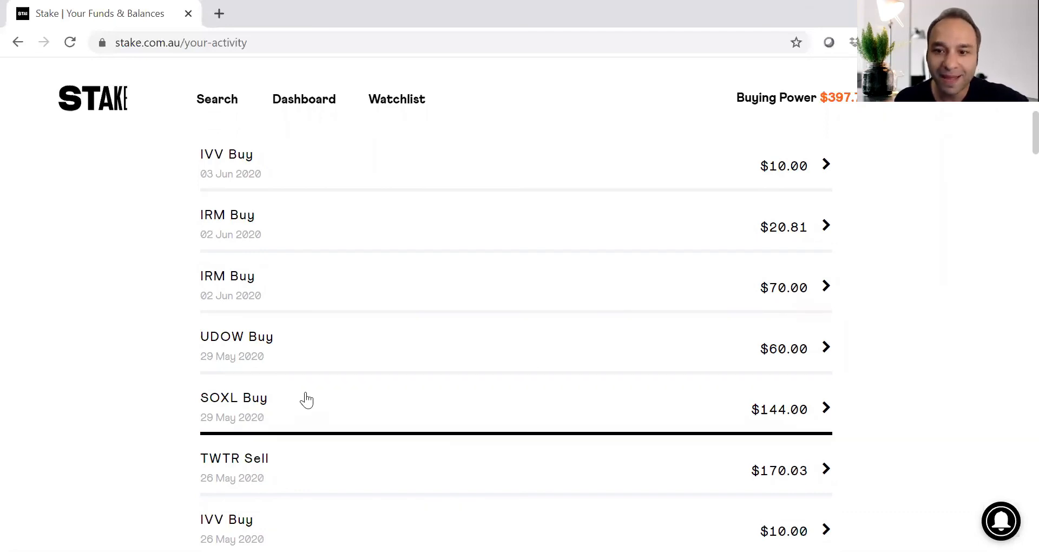
{"action": "mouse_move", "coordinate": [308, 398]}
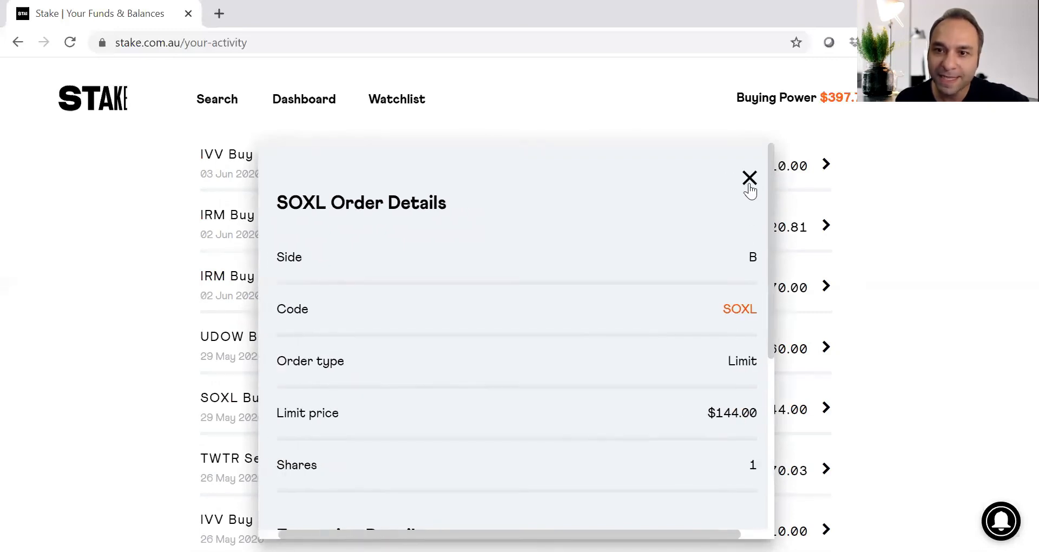
{"action": "left_click", "coordinate": [749, 180]}
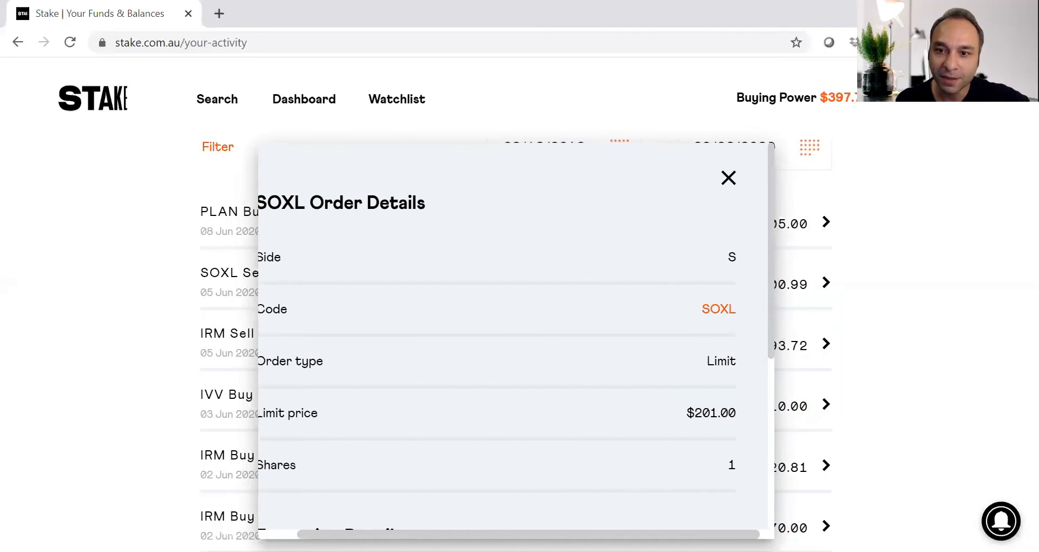
{"action": "left_click", "coordinate": [727, 177]}
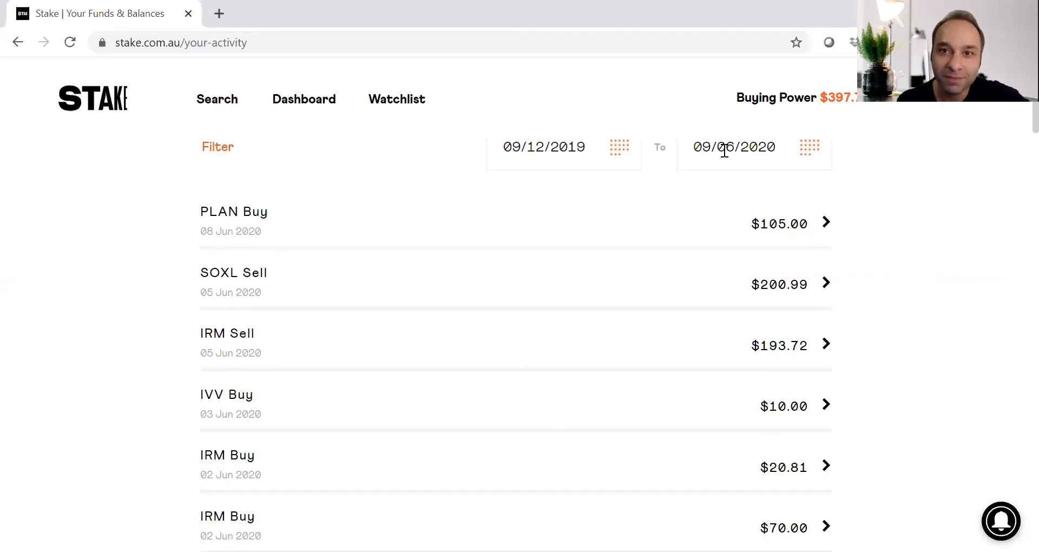
{"action": "mouse_move", "coordinate": [696, 86]}
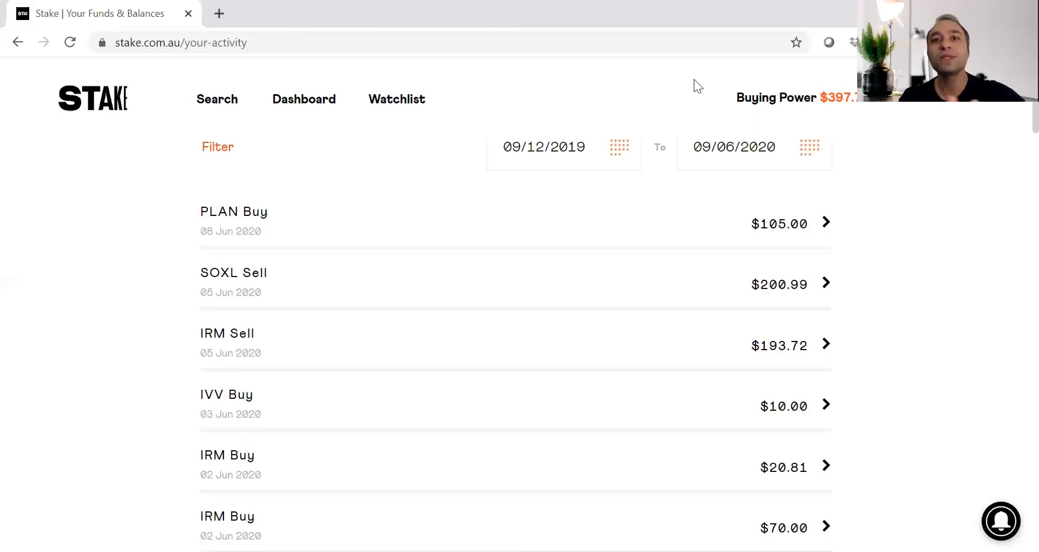